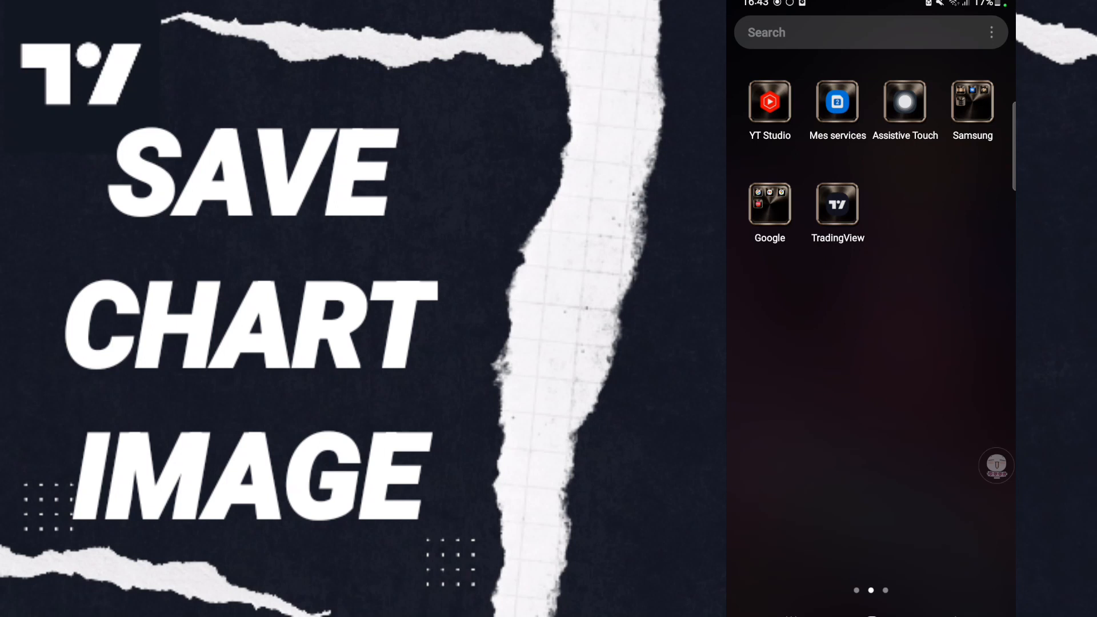
Step: Launch TradingView from the home screen, show the AAPL daily chart and reveal its add/share actions
left_click_drag(996, 465, 942, 384)
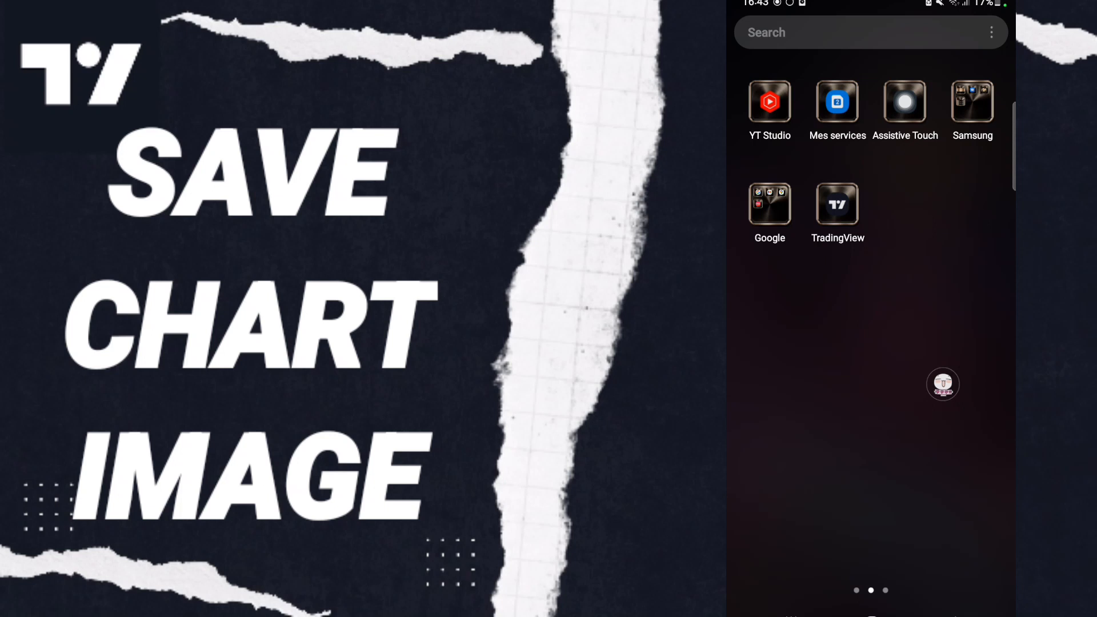
left_click_drag(943, 384, 838, 211)
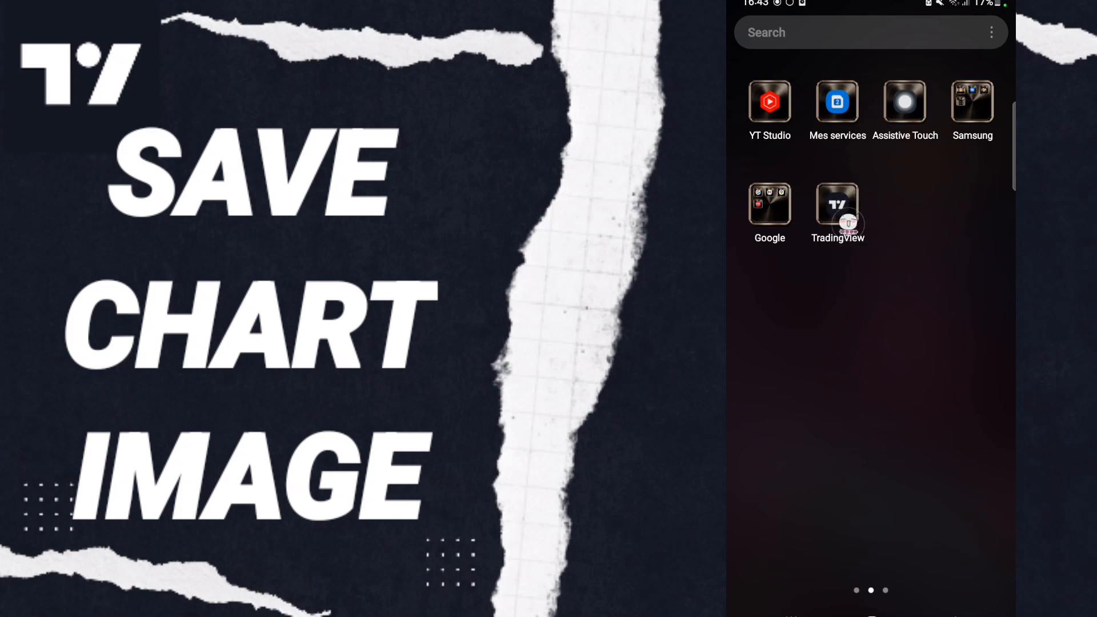
left_click_drag(847, 222, 996, 283)
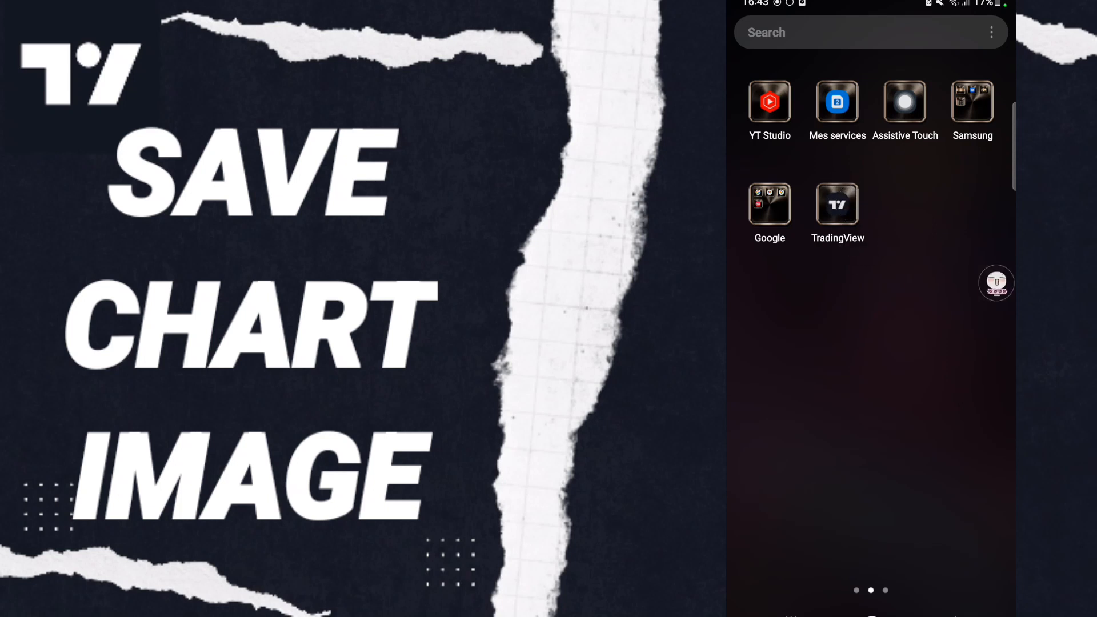
left_click(837, 204)
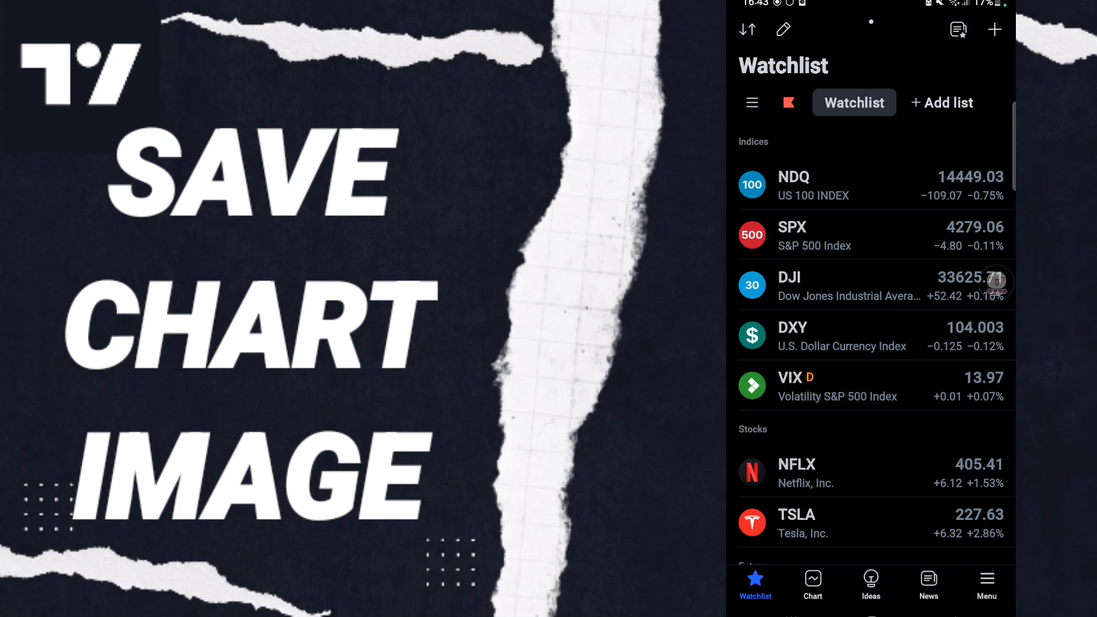
left_click(813, 578)
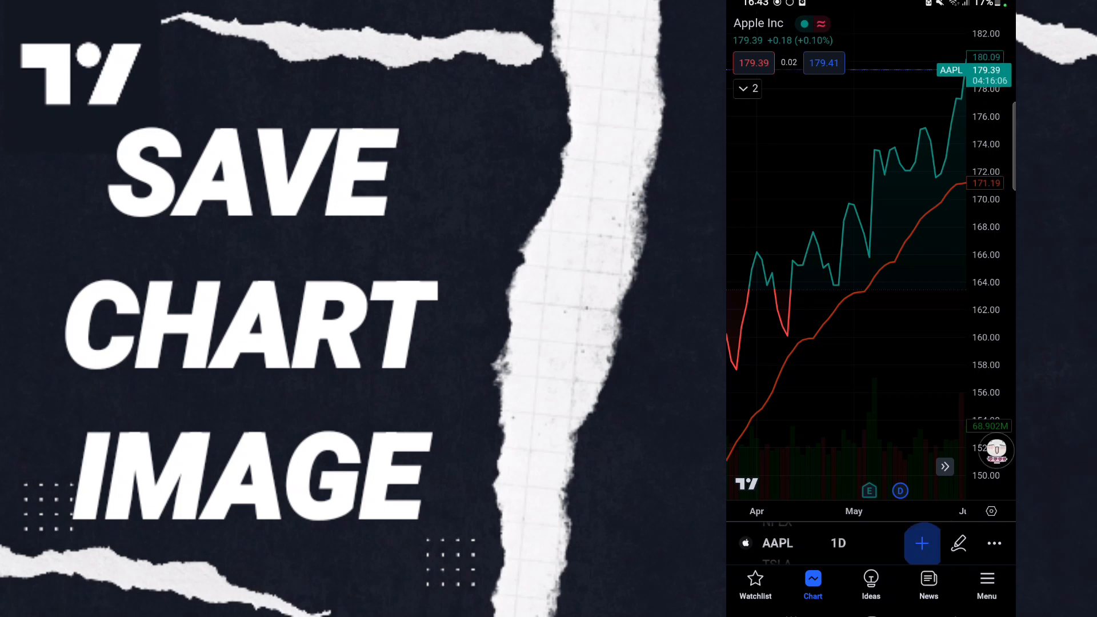
left_click(921, 544)
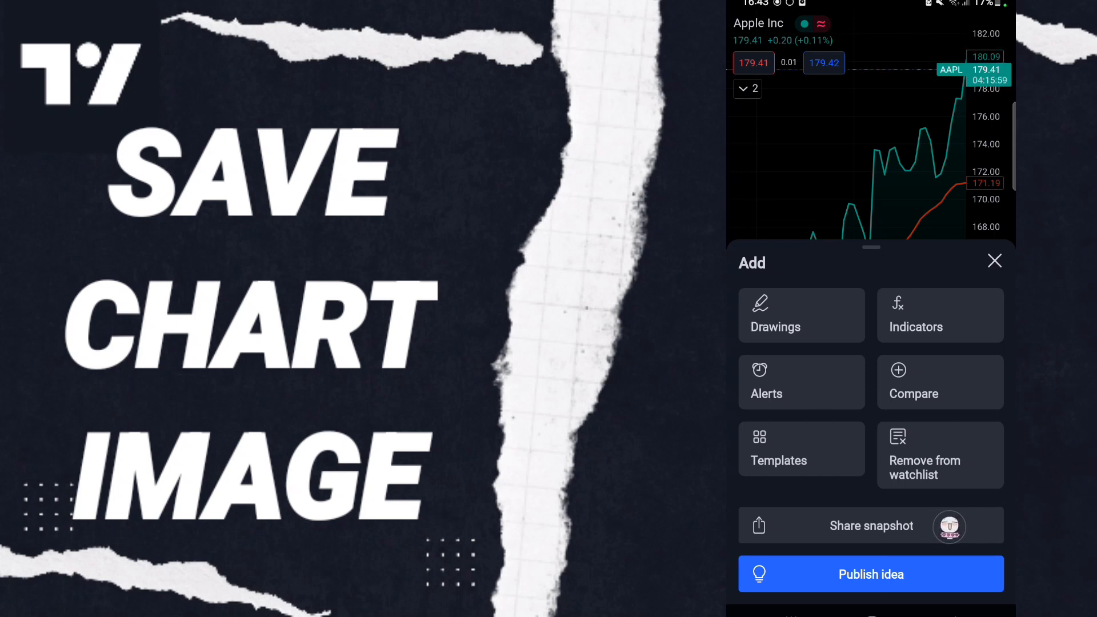
Step: Choose Share snapshot to list Save chart image, Share chart image and Share link
left_click(870, 525)
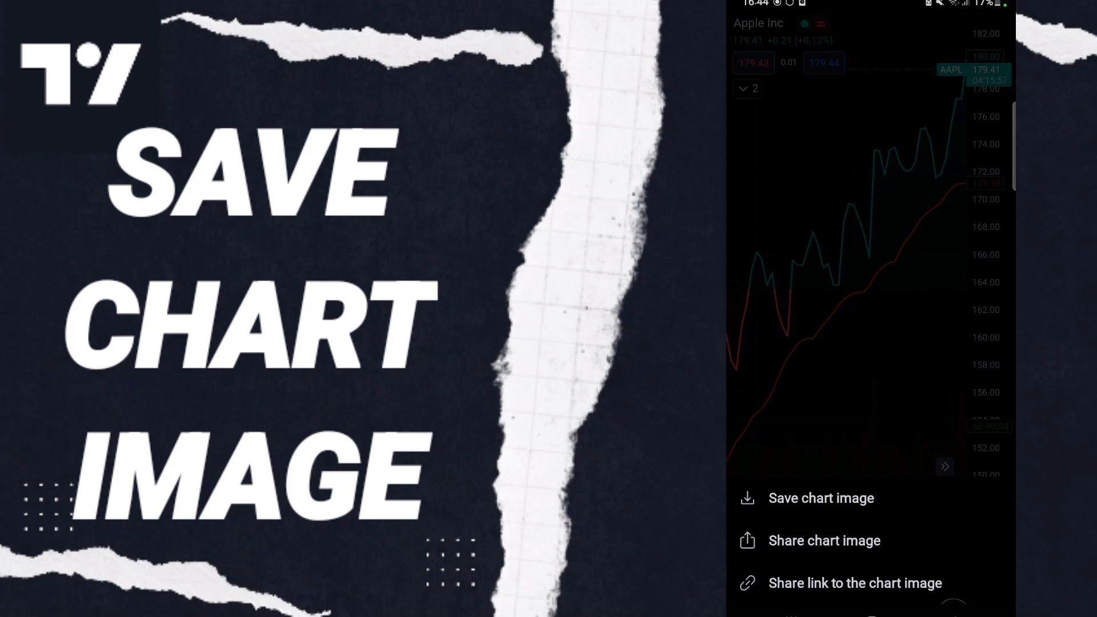